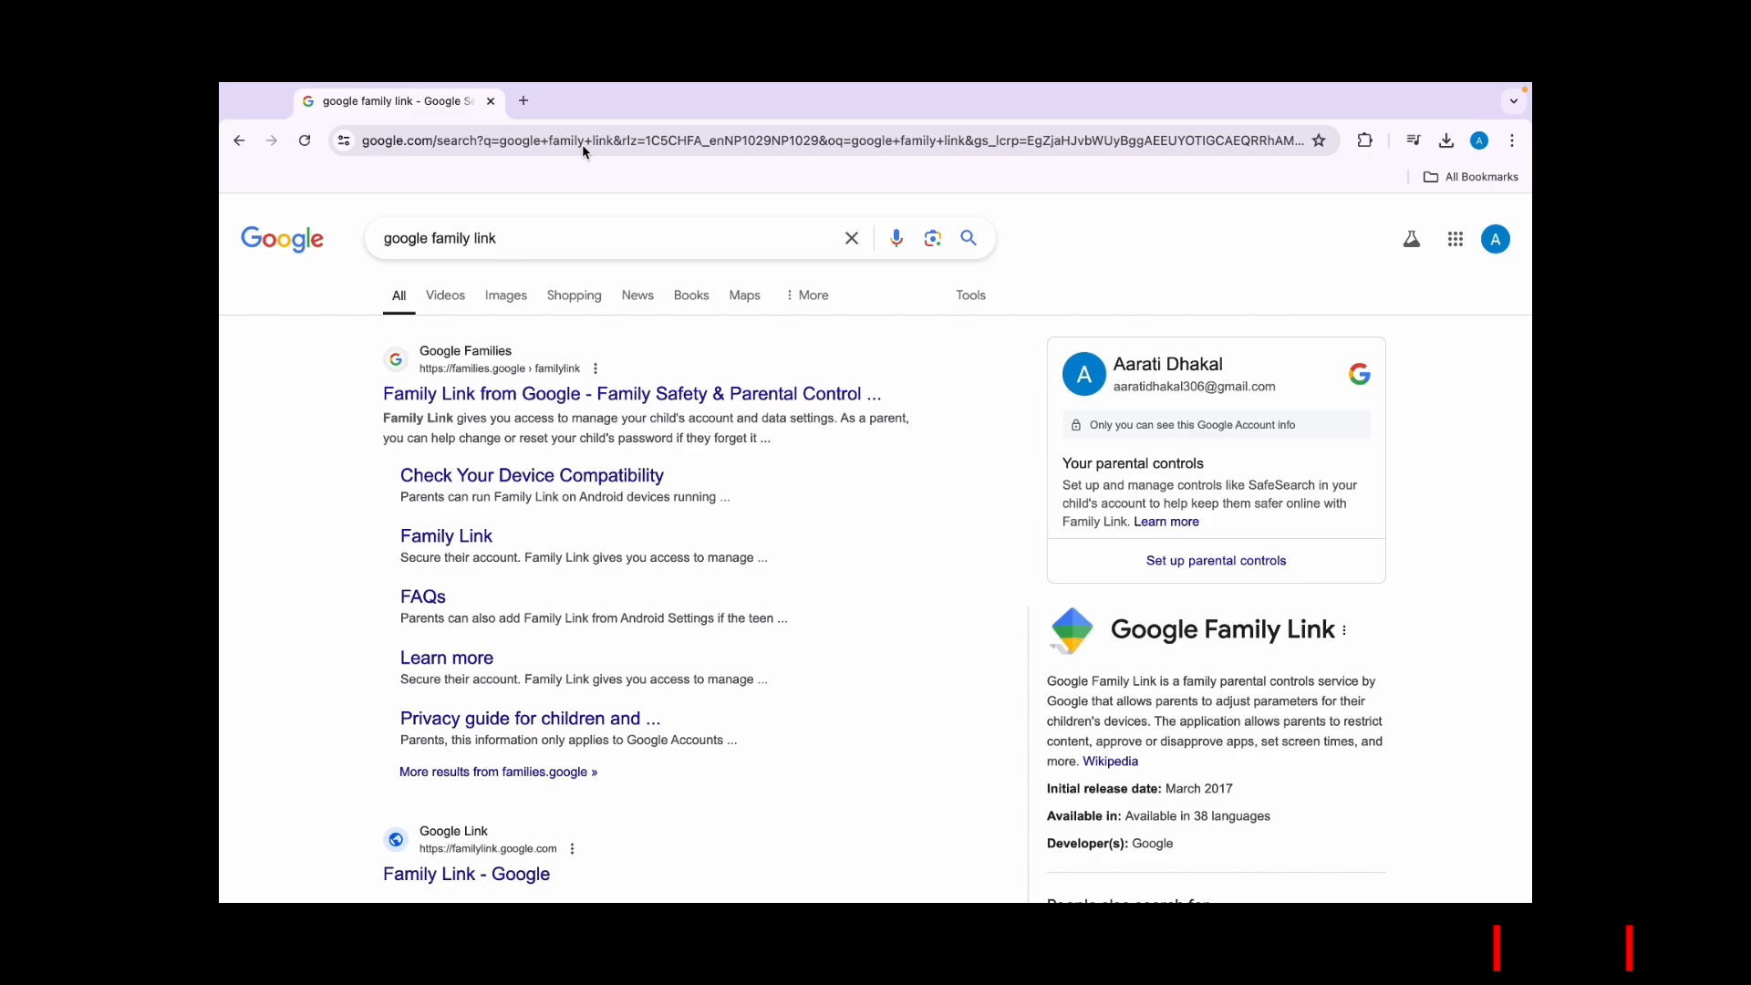
mouse_move(665, 345)
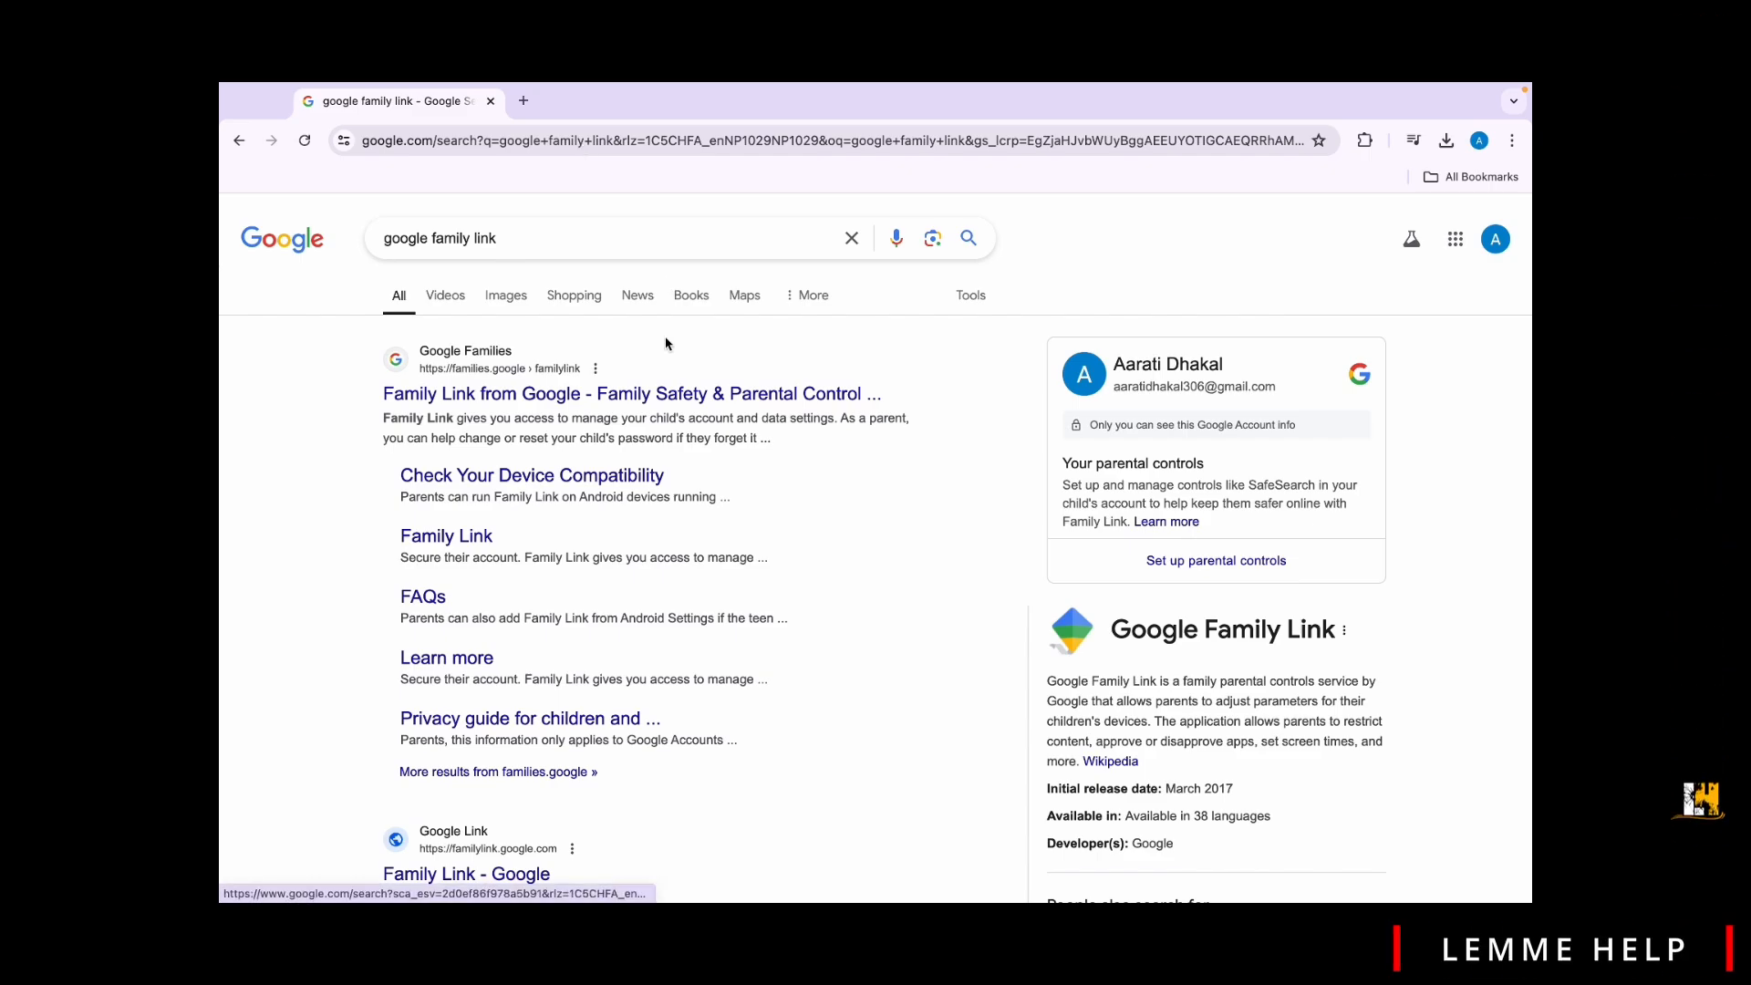
Go to the Family Link site from the search results and start setting up child supervision
left_click(631, 394)
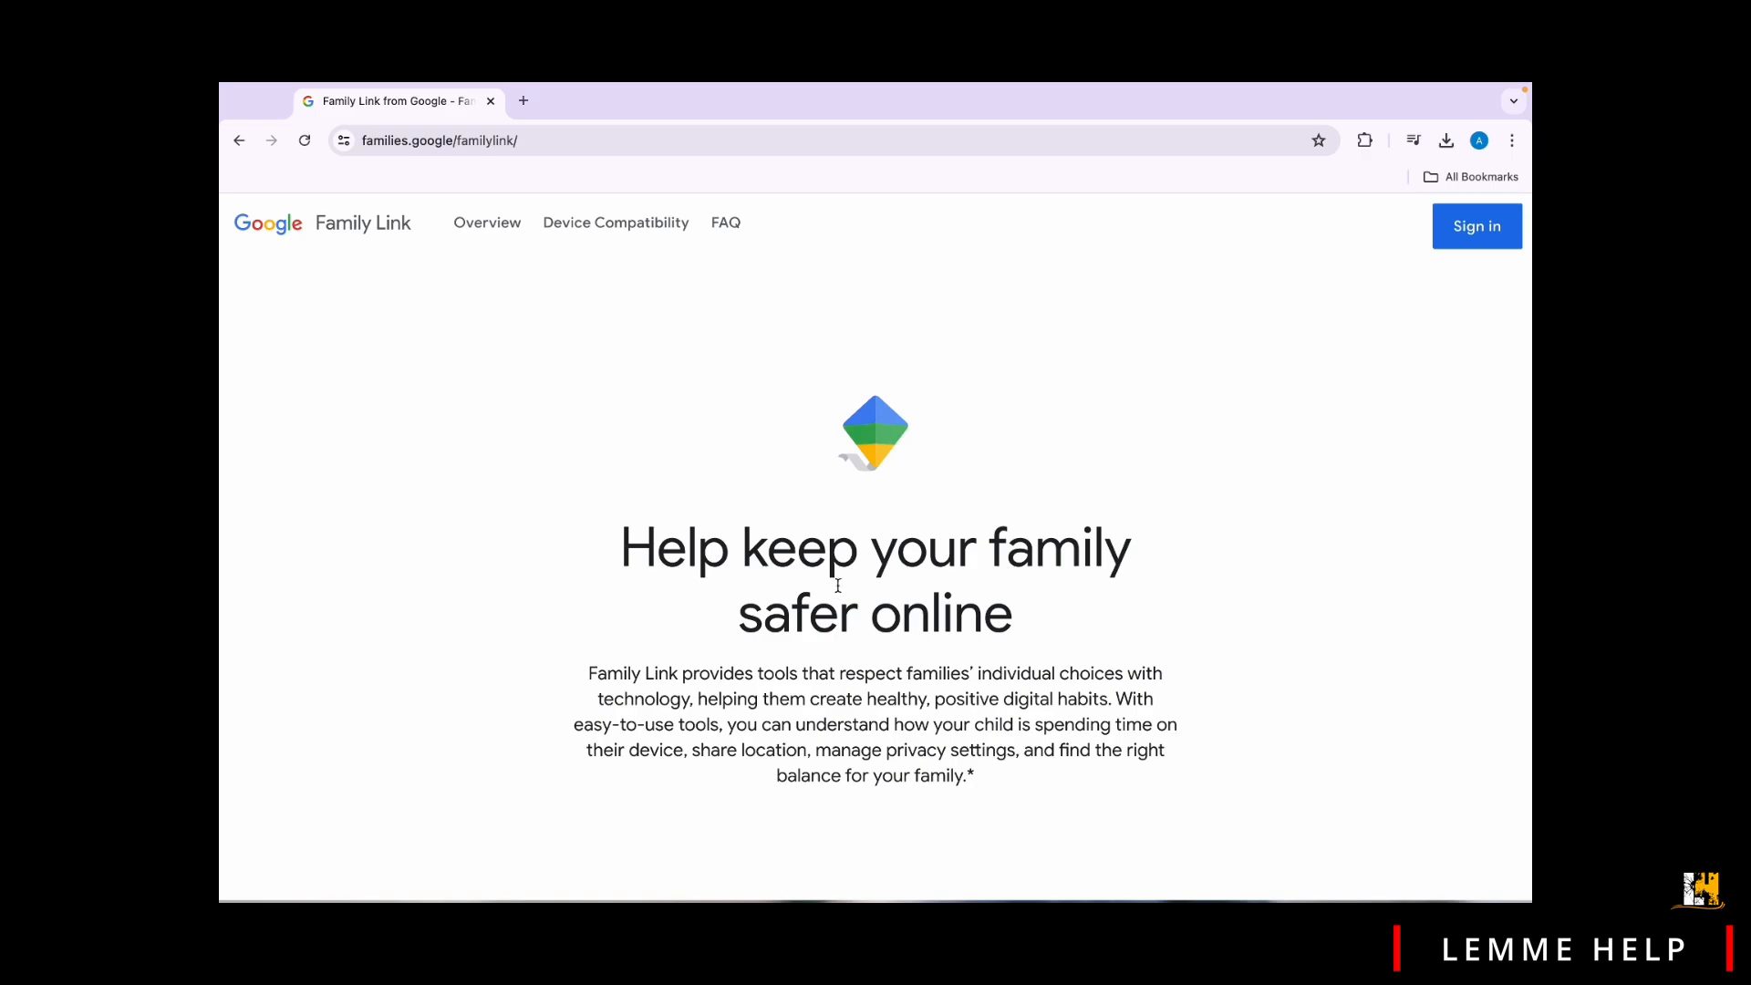
mouse_move(897, 591)
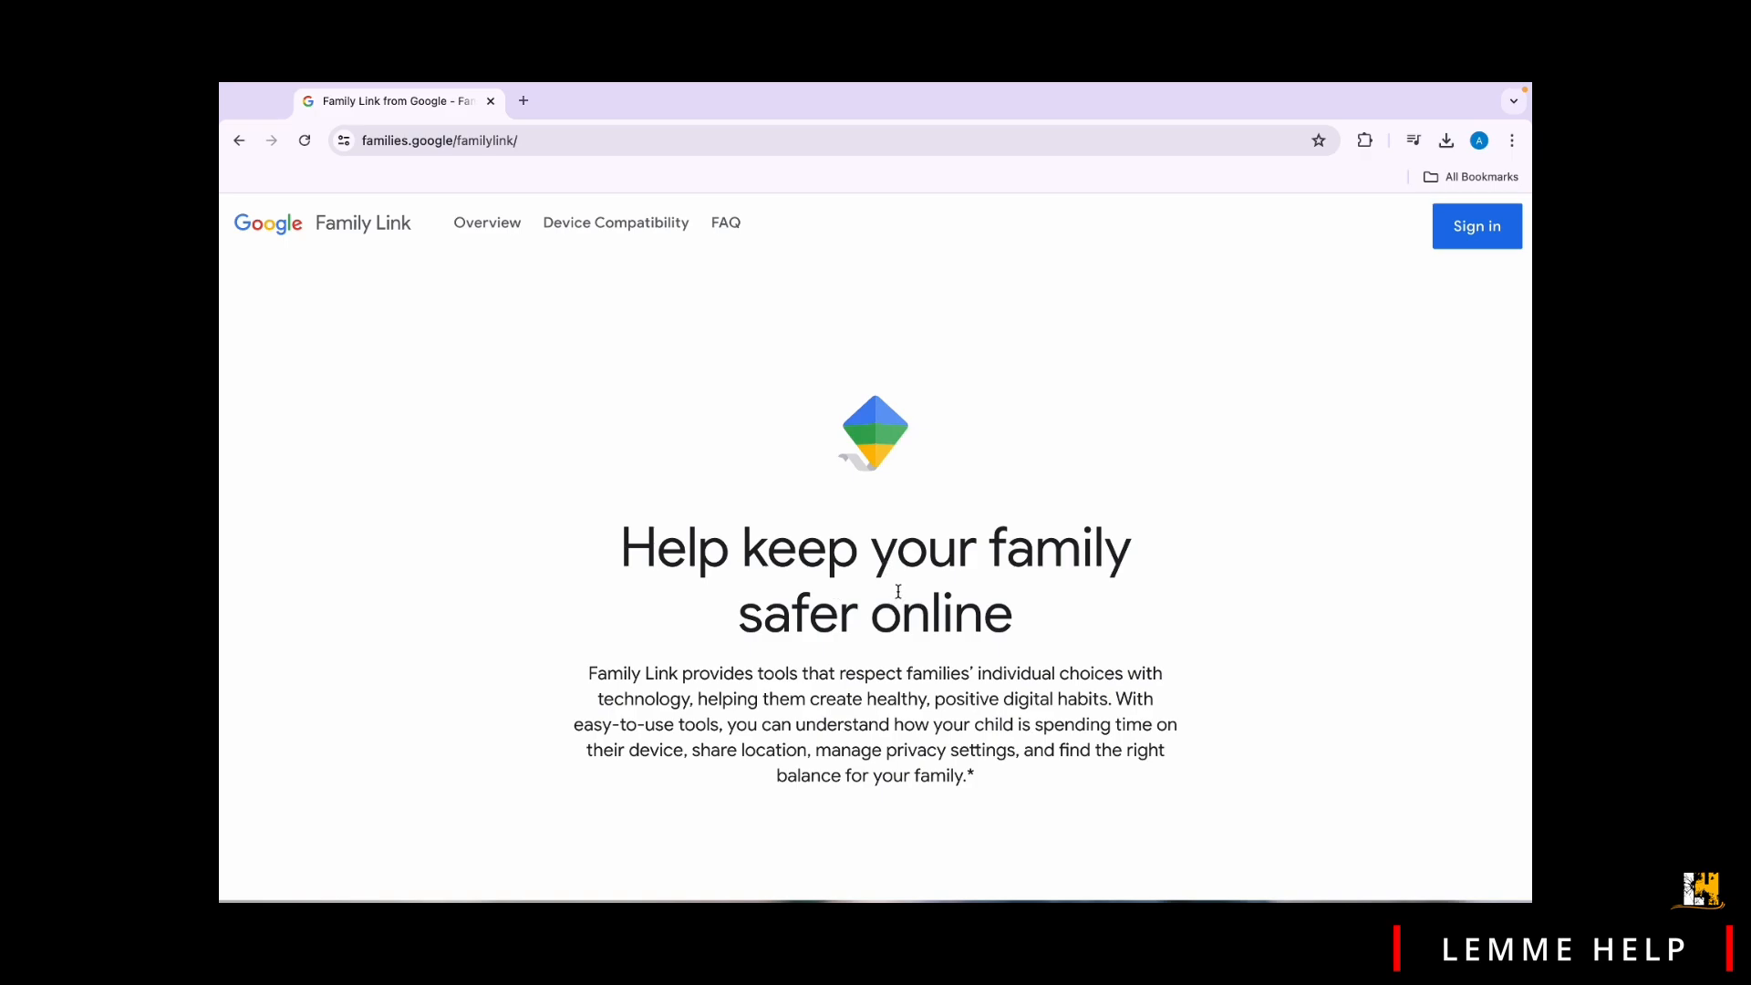
mouse_move(1434, 383)
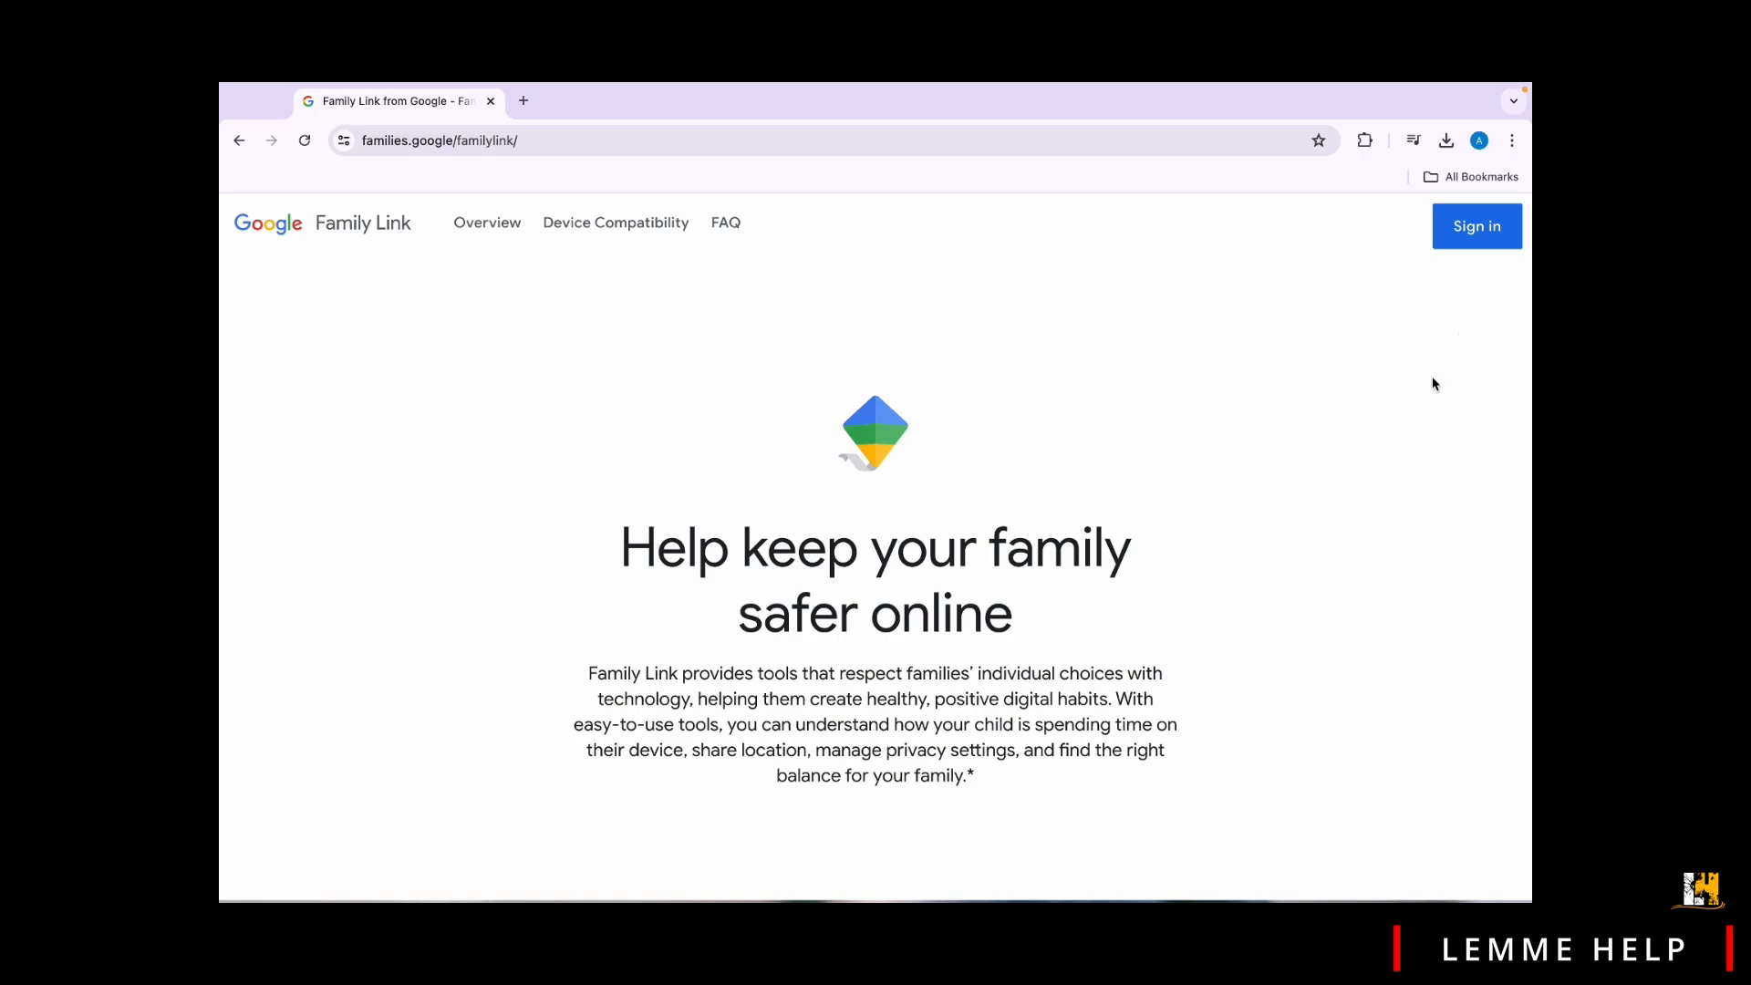
left_click(1475, 226)
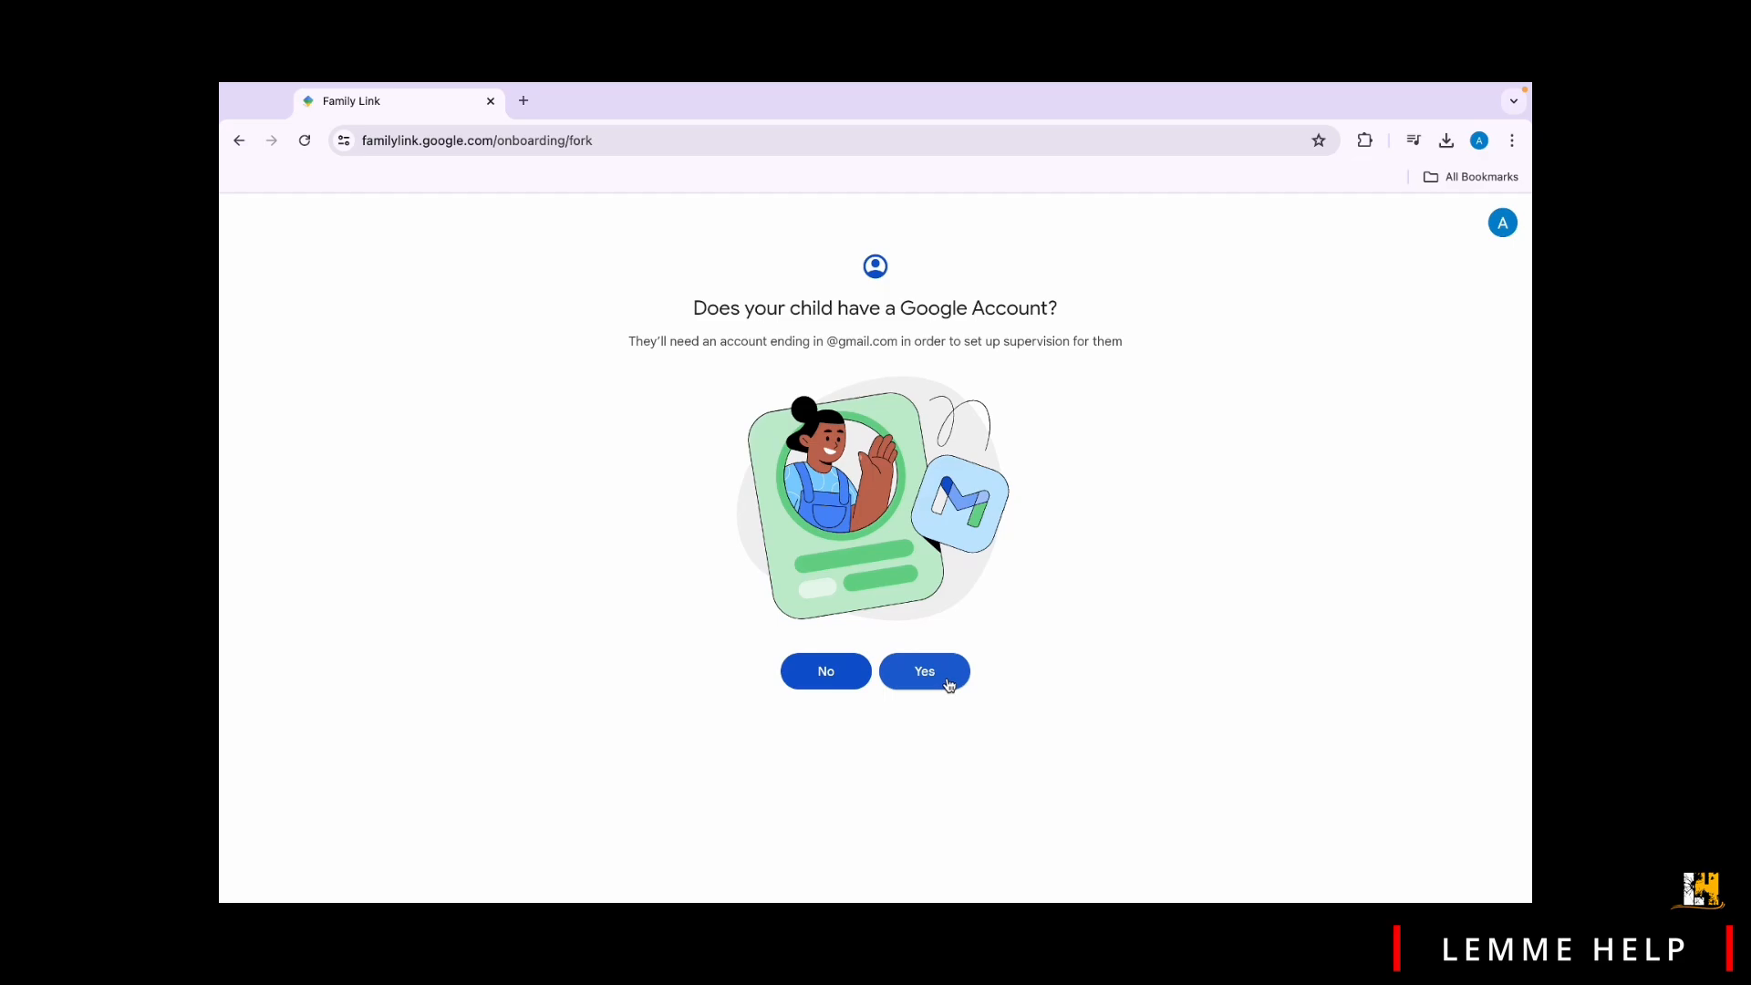
mouse_move(923, 647)
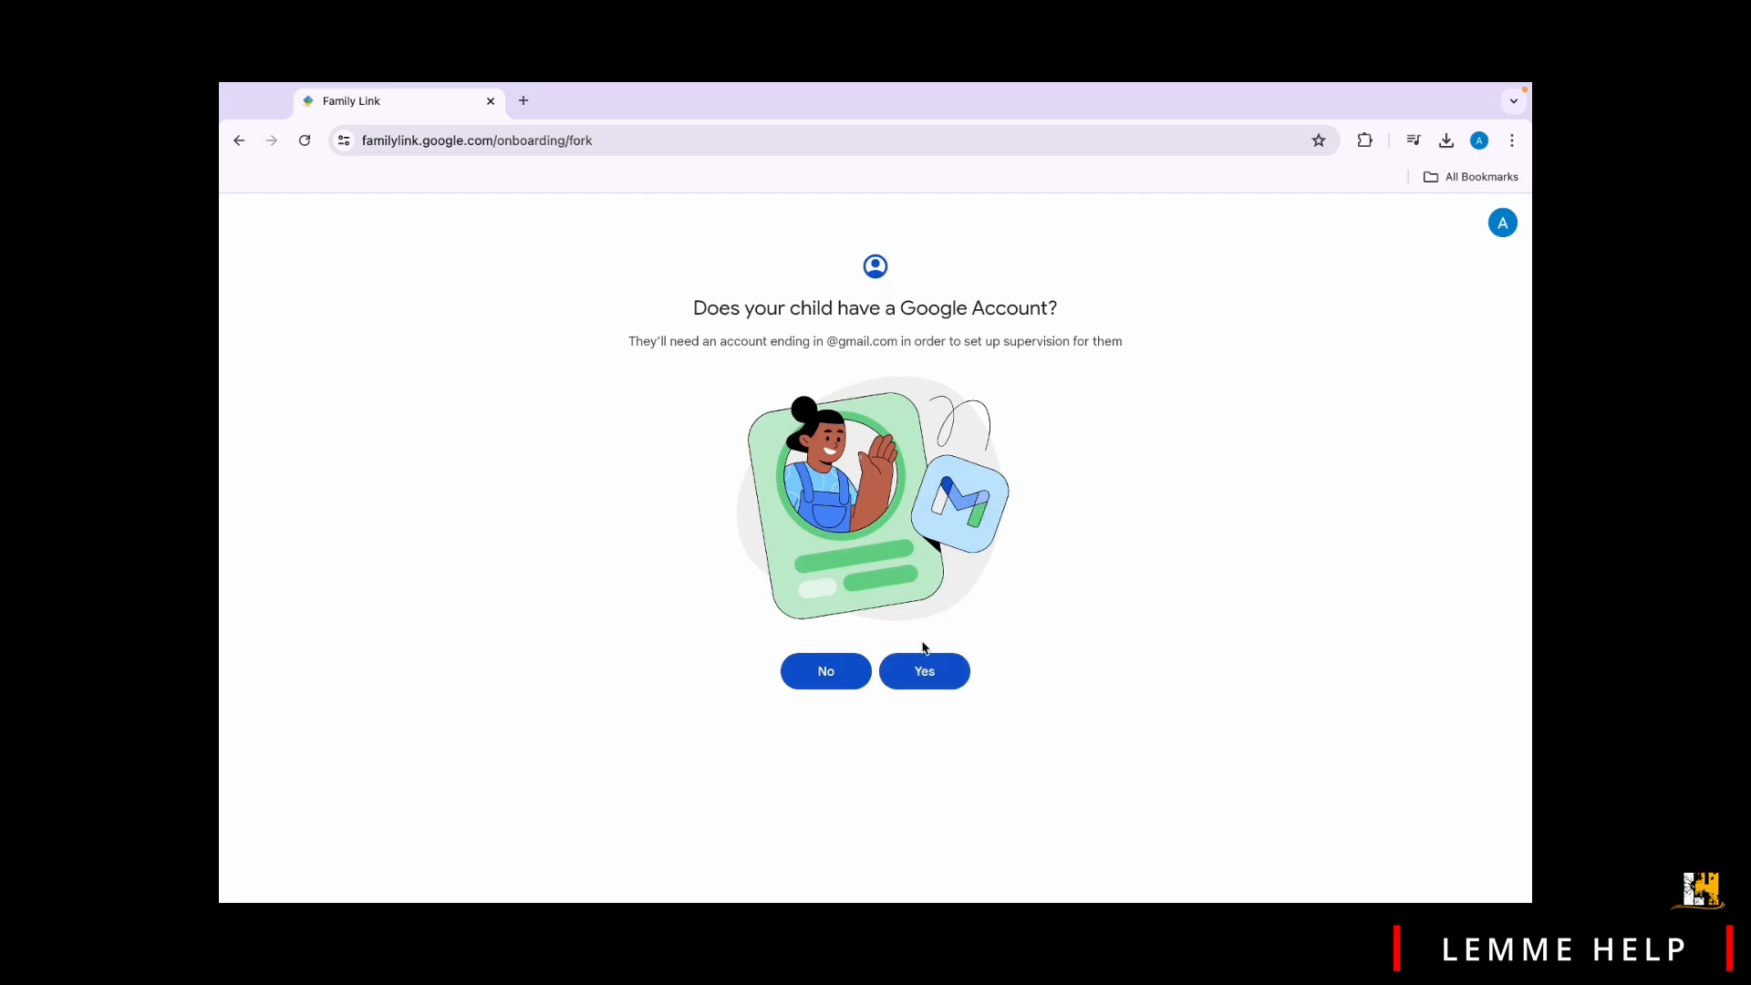
mouse_move(923, 669)
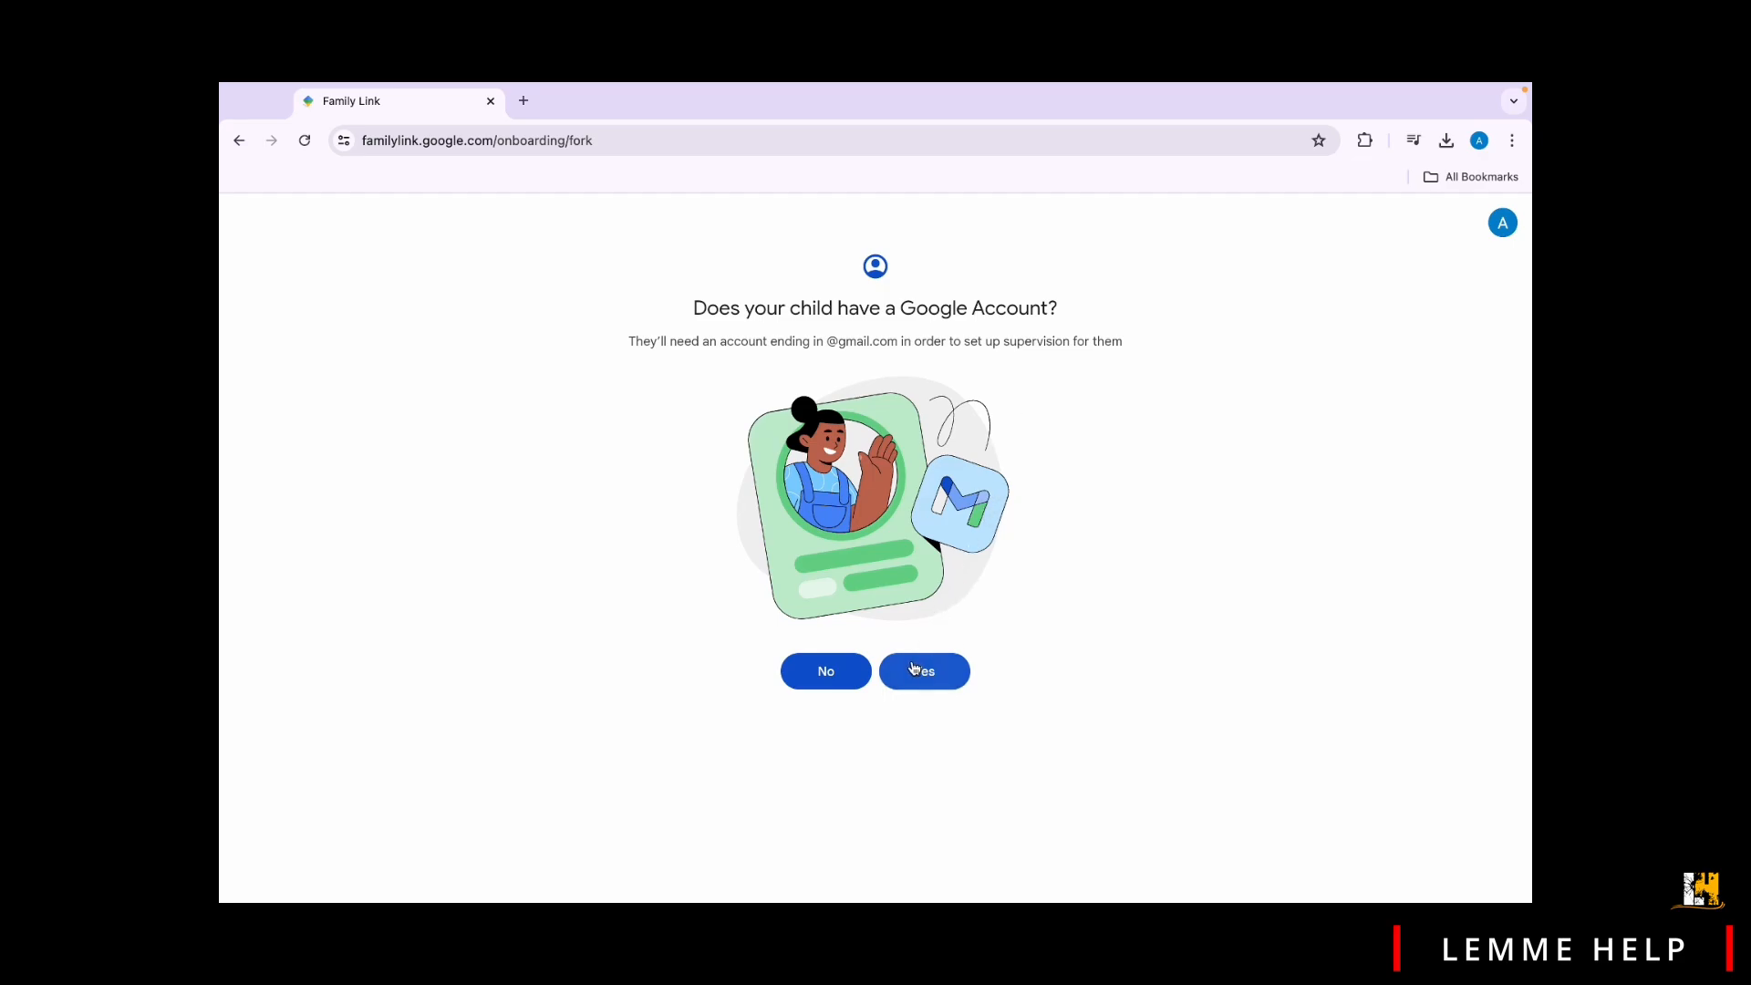
Answer that the child already has a Google Account to continue onboarding
left_click(923, 669)
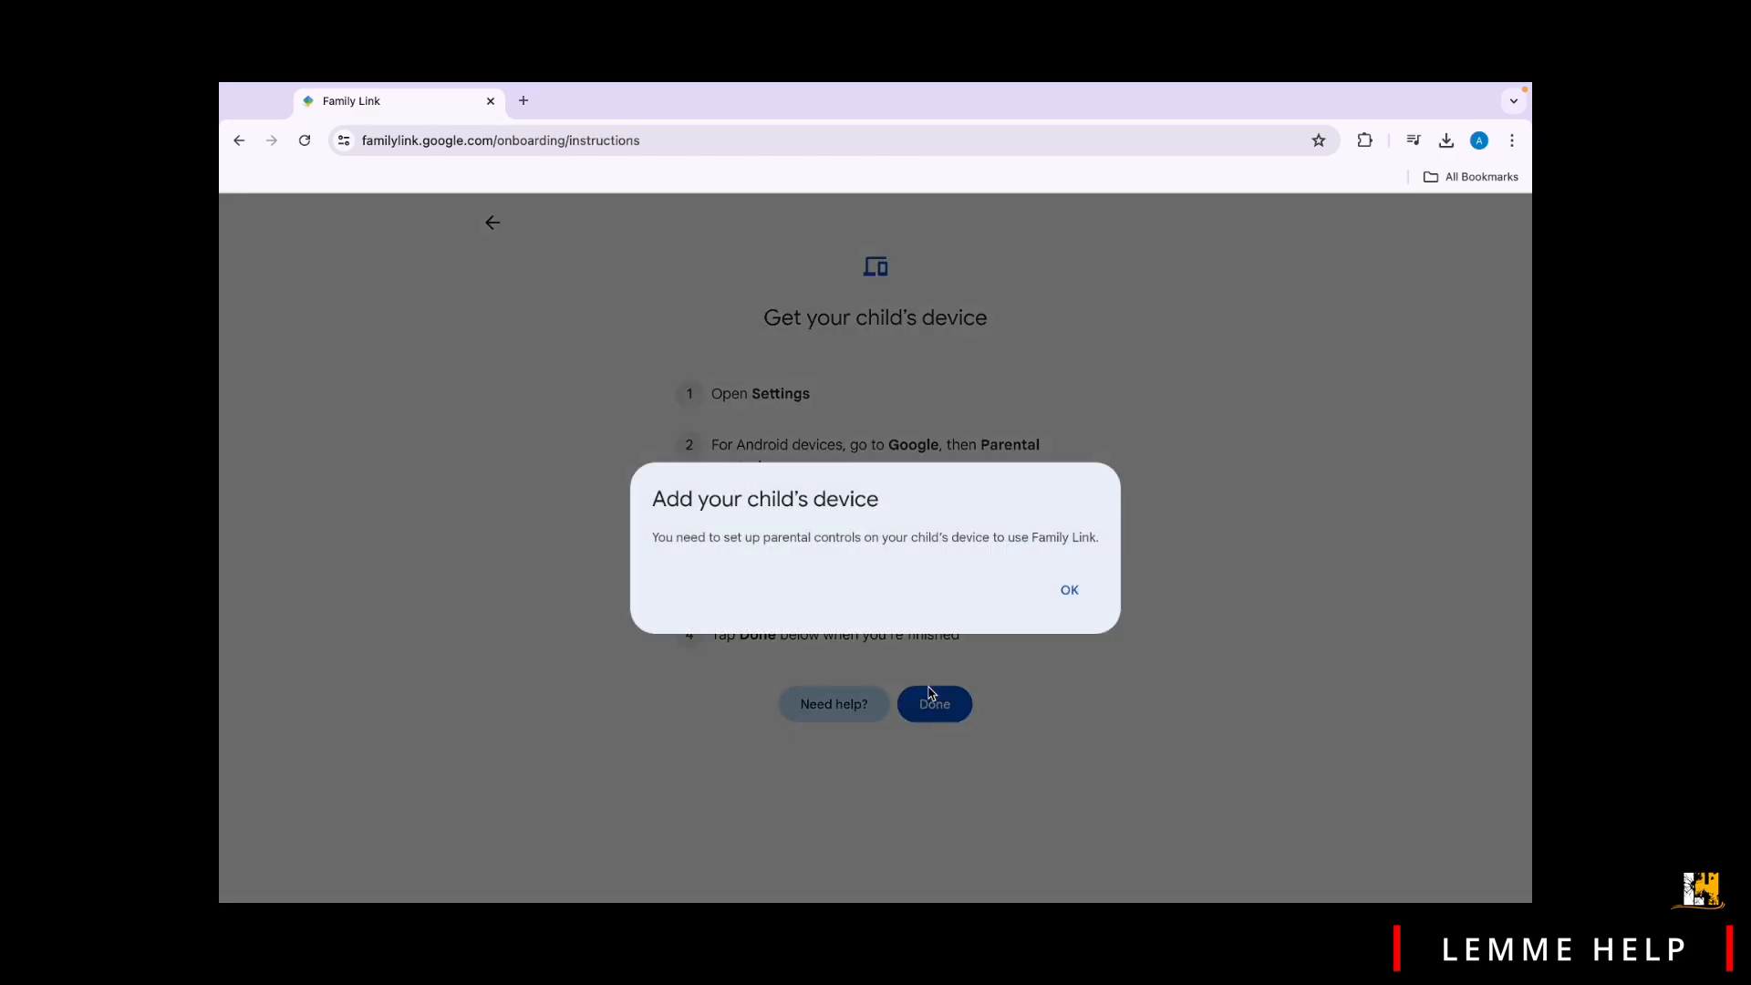
Acknowledge the add-your-child's-device notice and continue to the account creation form
left_click(1067, 589)
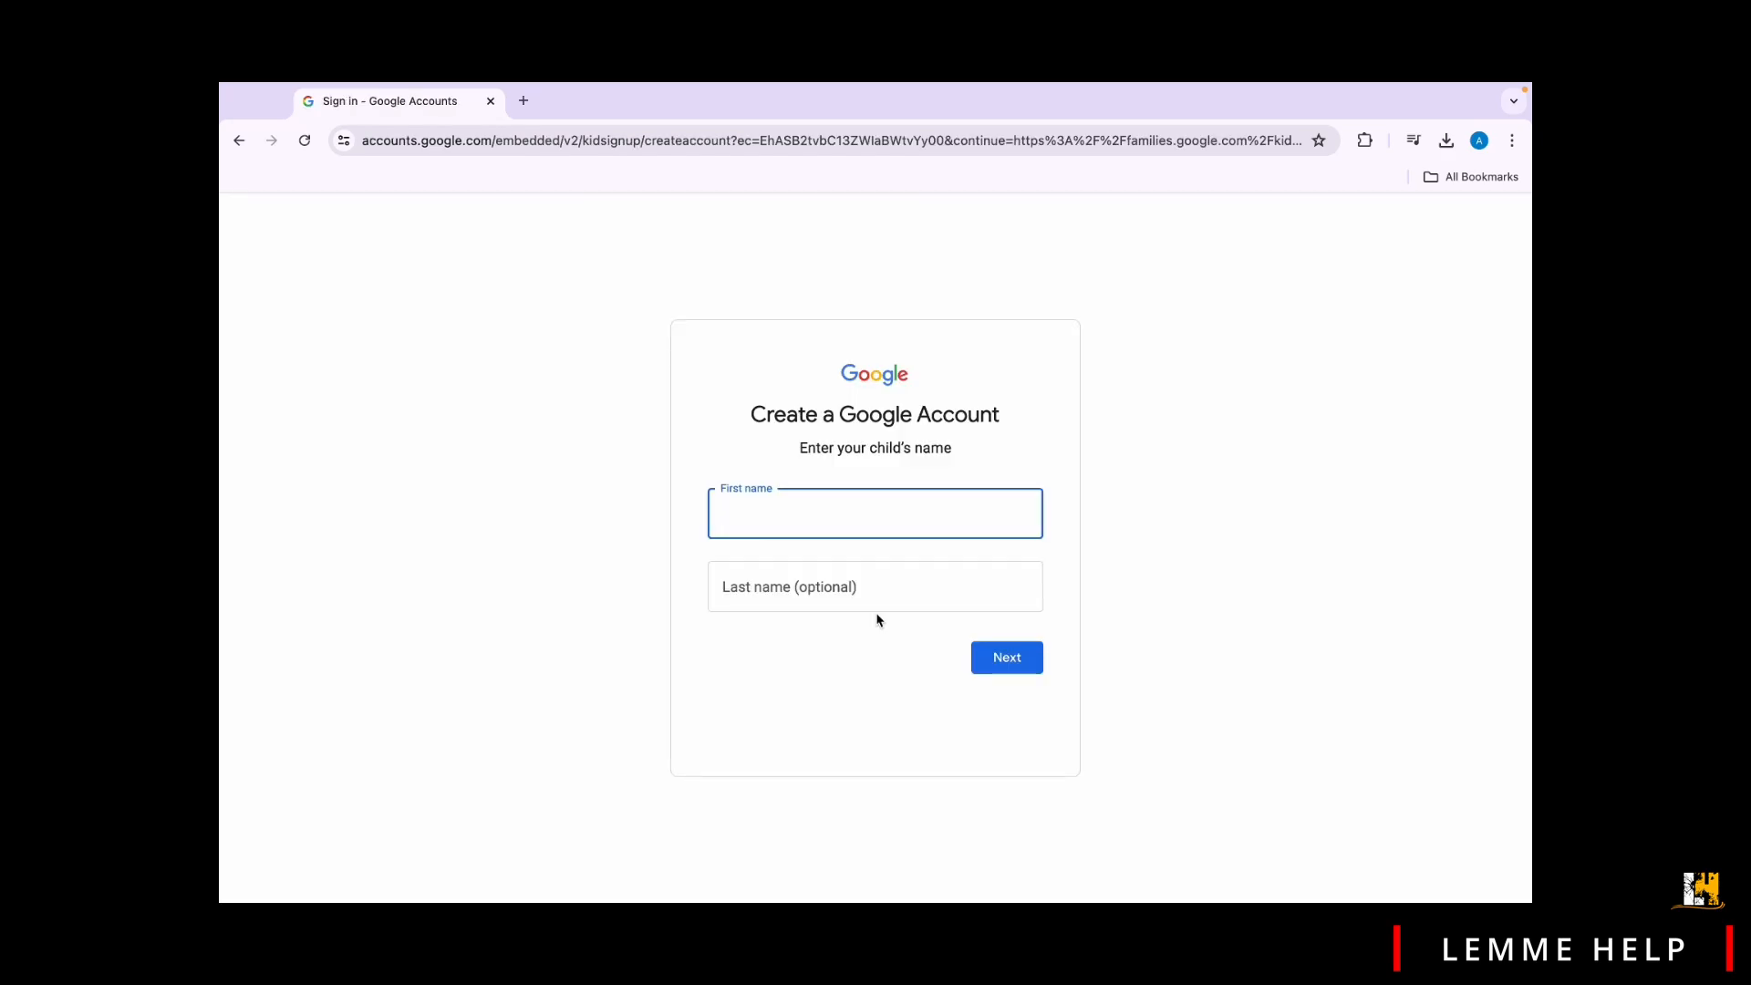